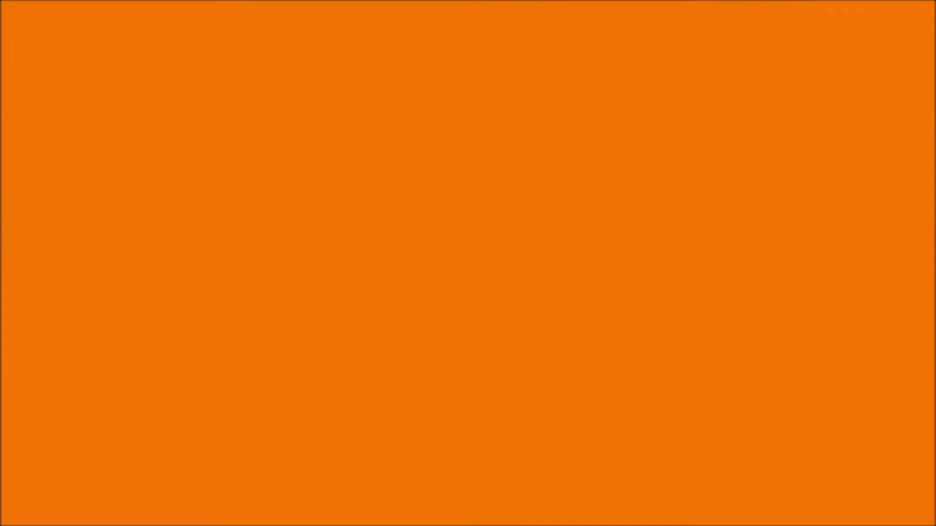
type("in Interview we have to write with Pen or paper")
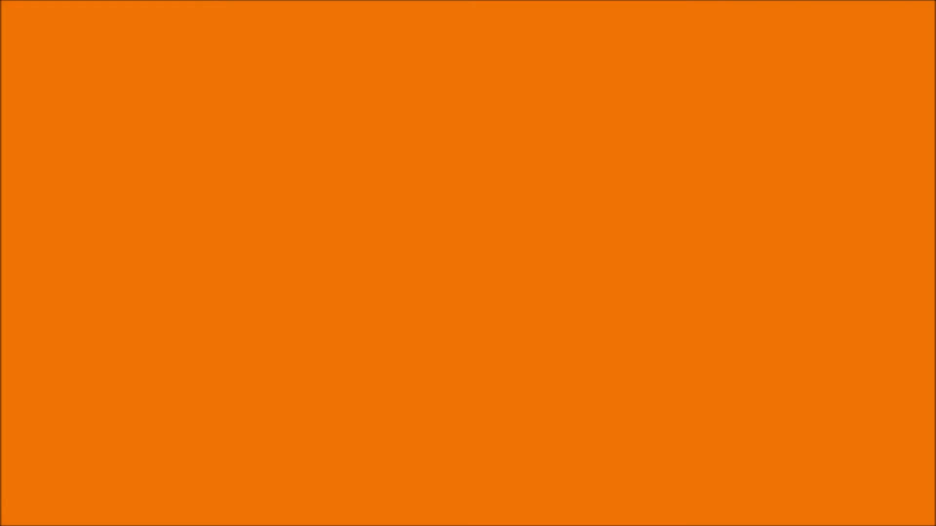
type("revision of basics ques")
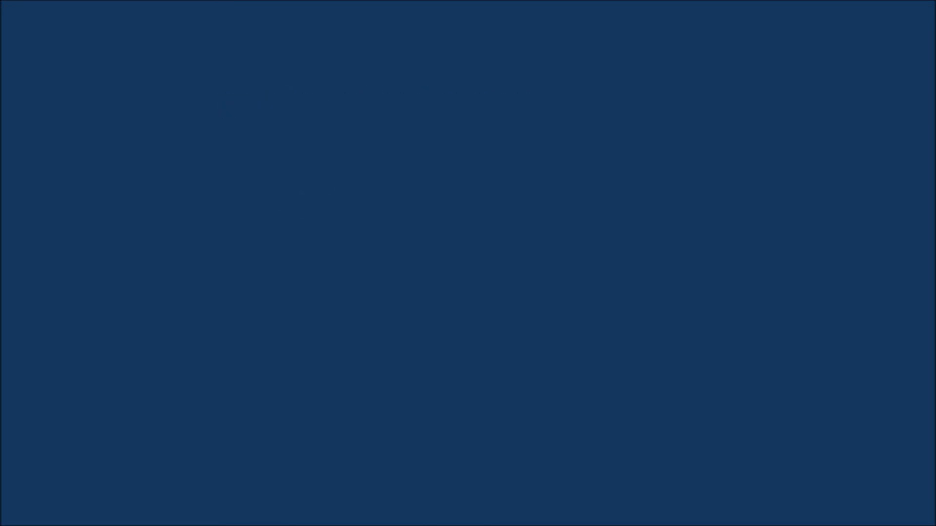
type("1.palindrome")
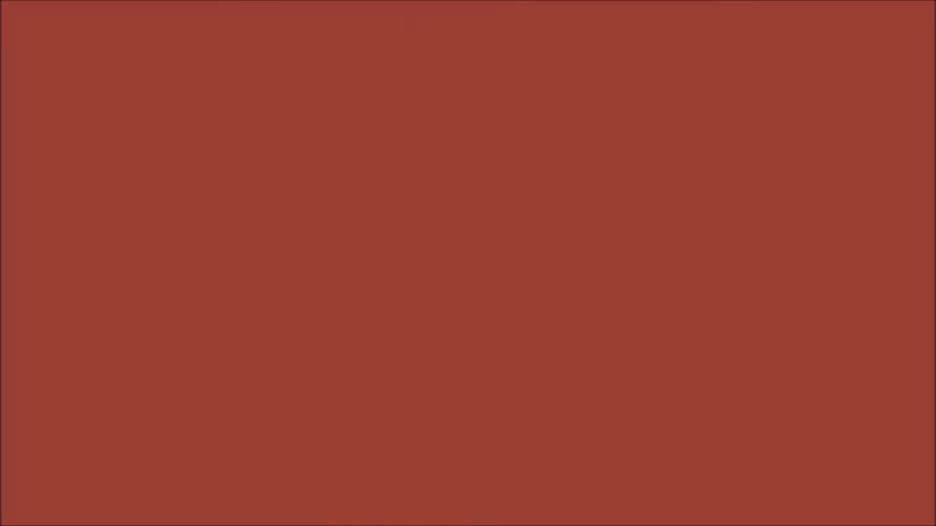
type("1.palindrome")
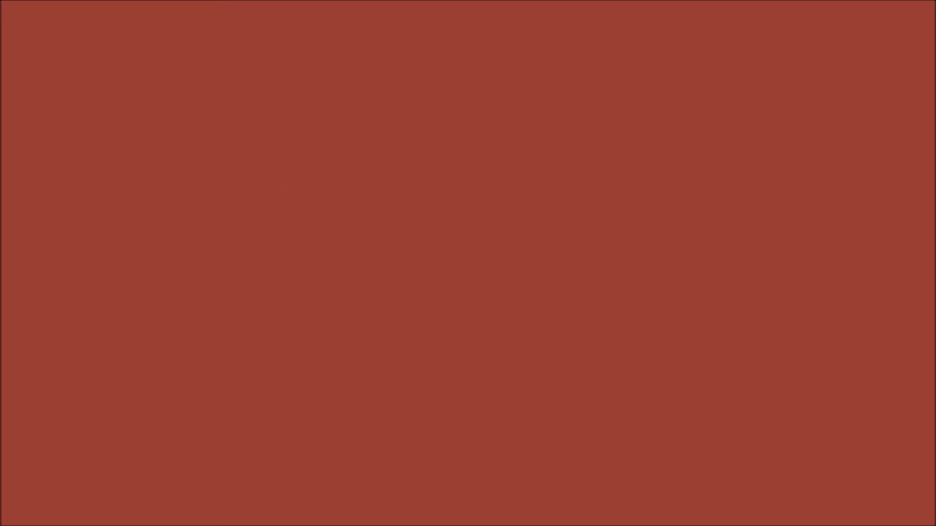
type("1.palindrome")
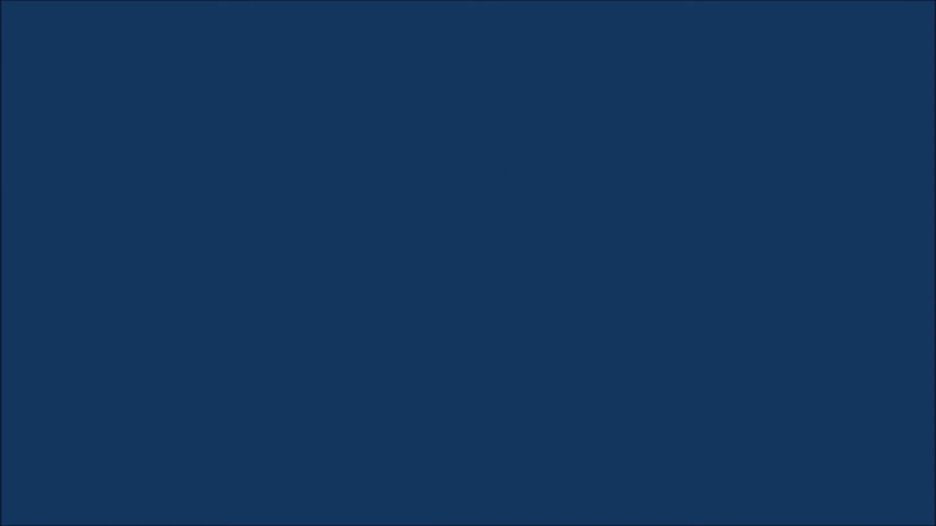
type("Armstrong no")
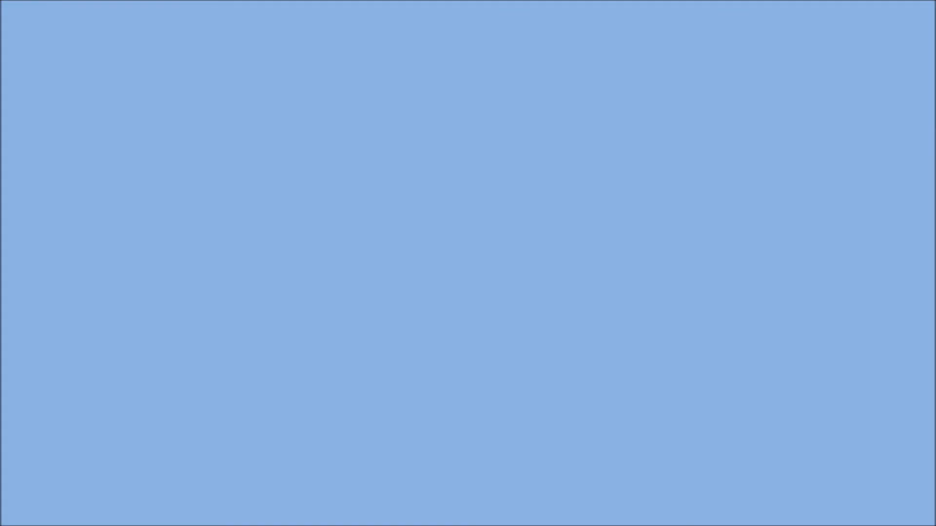
type("Armstrong no")
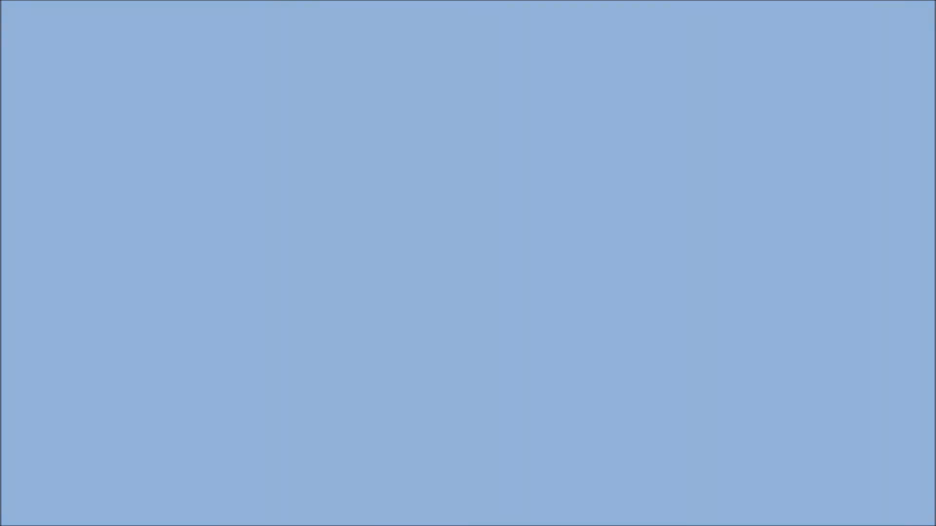
type("revision of basics ques")
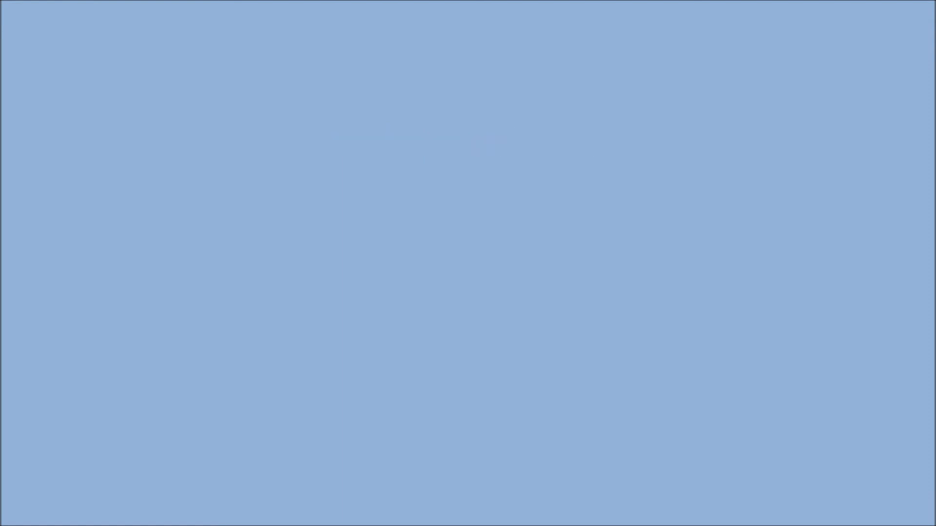
type("revision of basics ques")
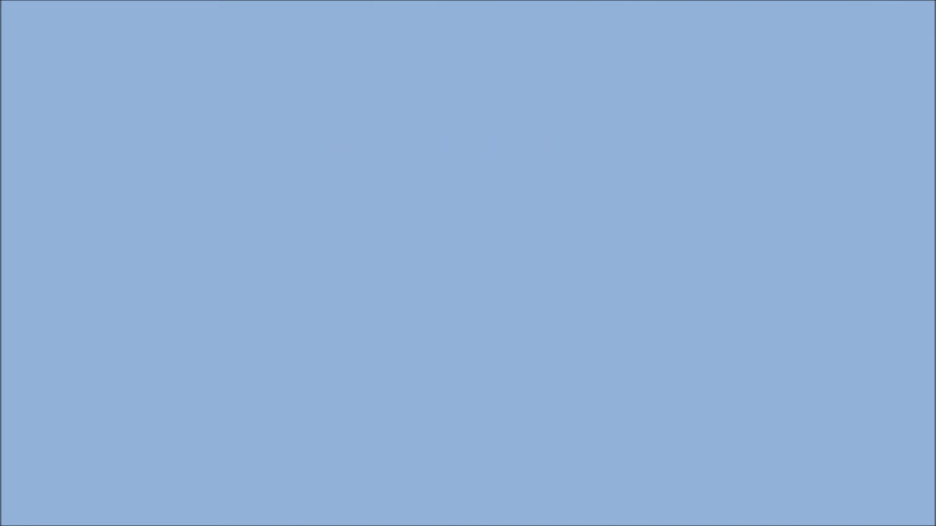
type("revision of basics ques")
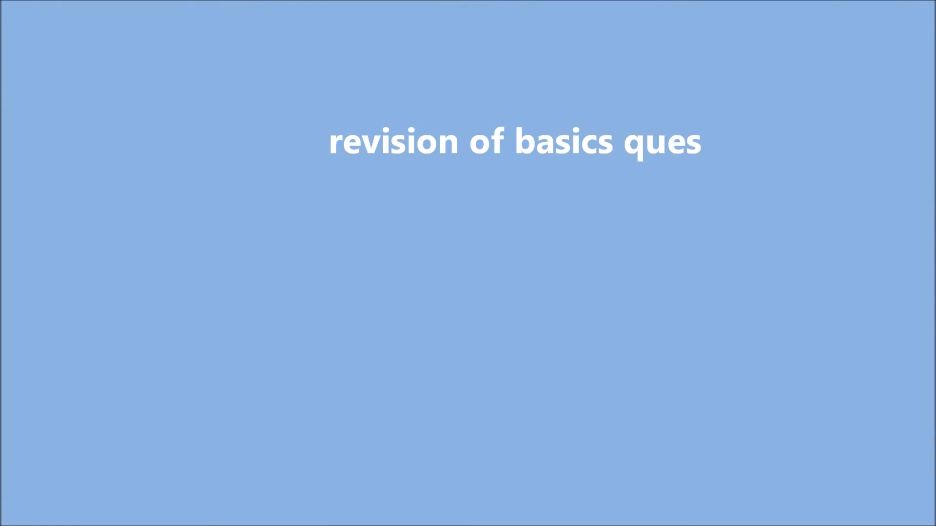